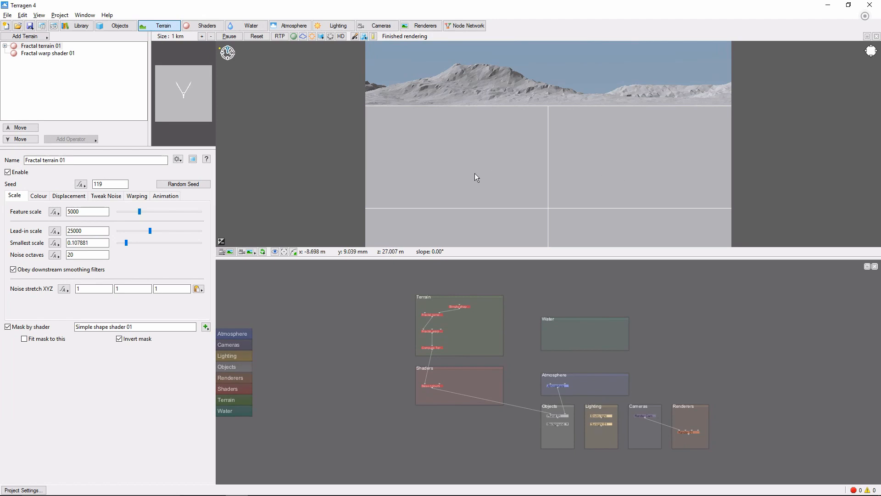
mouse_move(379, 139)
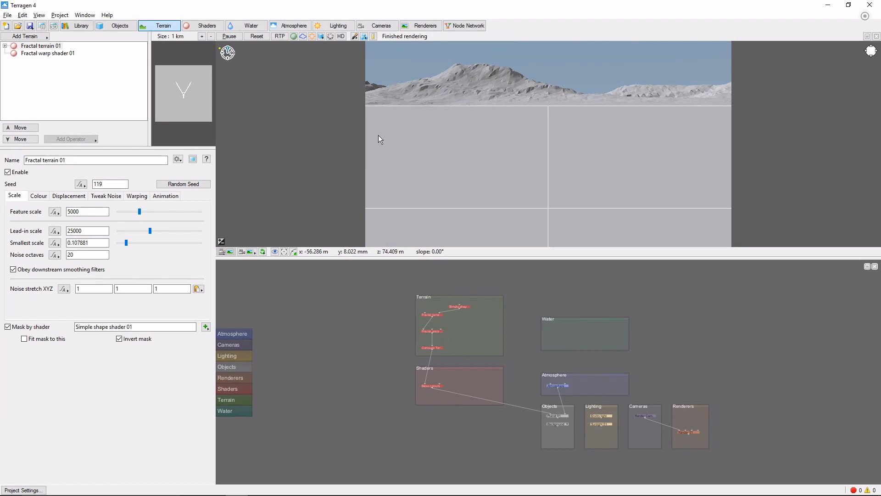
- Add a Tgo reader population from the Objects tab using WE06y_Oregon_Ash.tgo
left_click(120, 25)
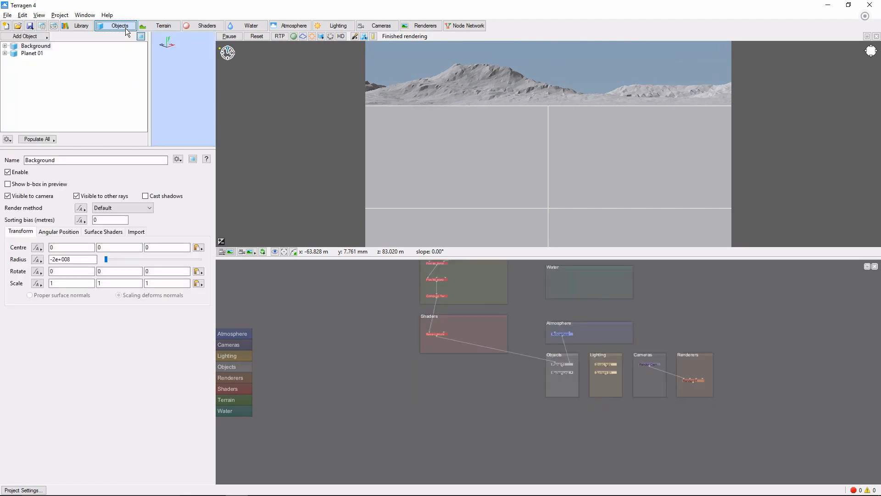
left_click(24, 35)
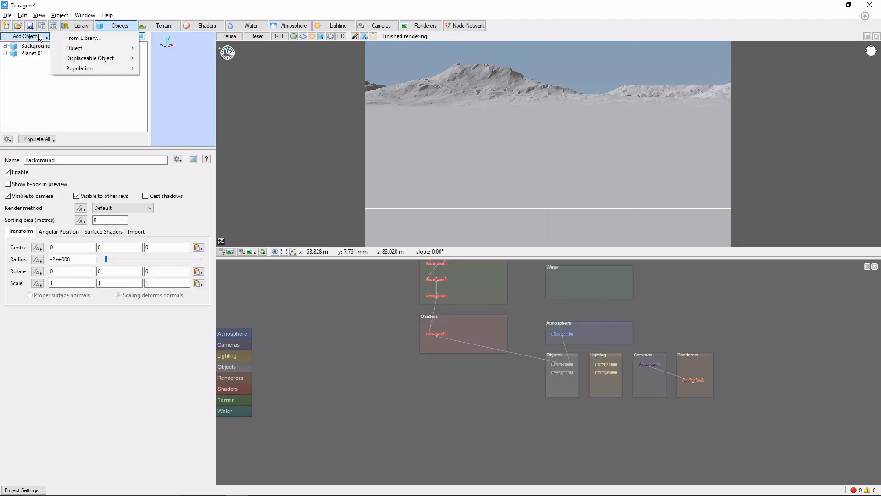
mouse_move(79, 68)
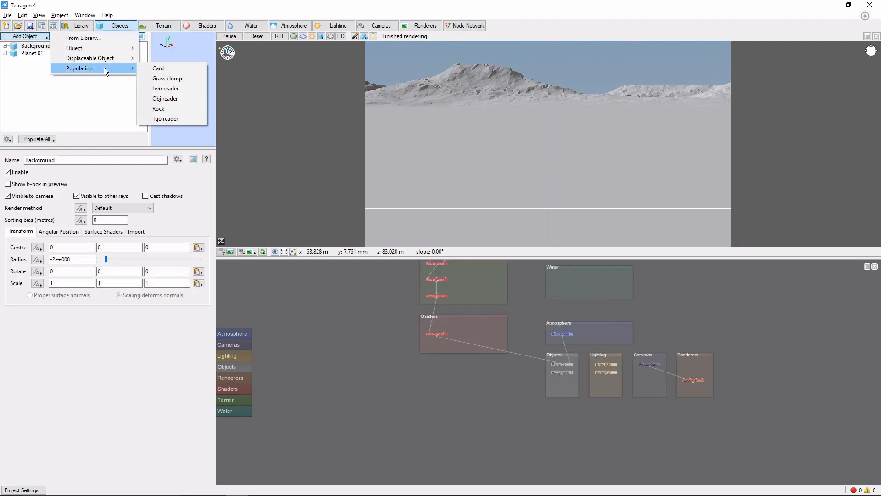
left_click(165, 118)
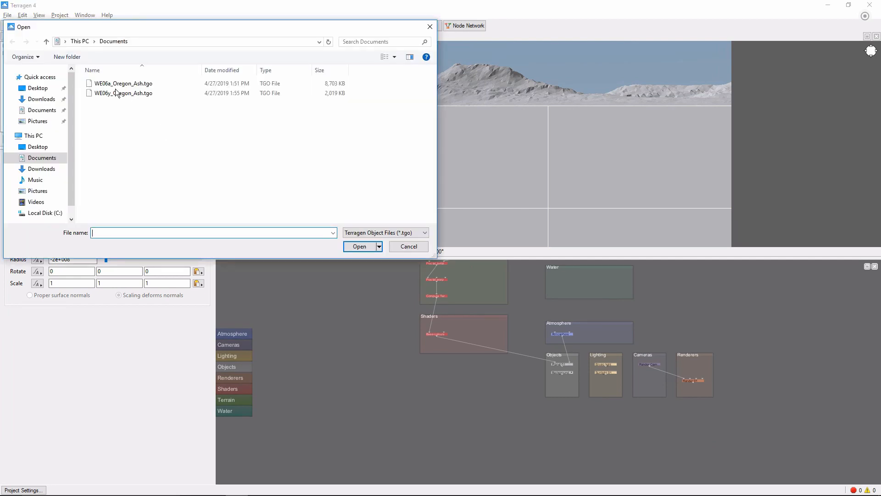
left_click(123, 93)
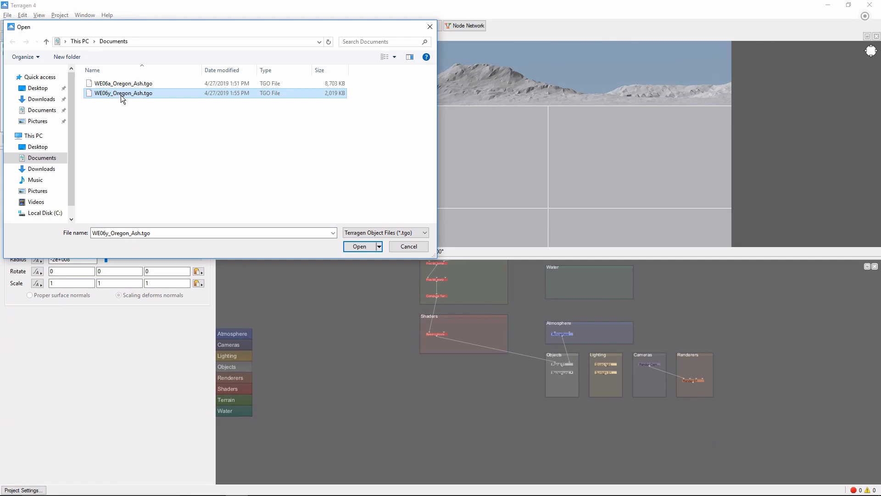
left_click(359, 246)
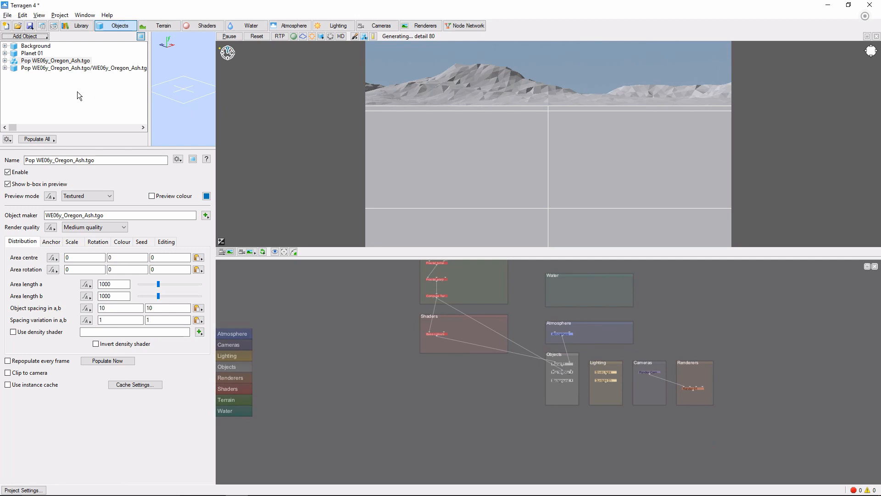
- Inspect the WE06y_Oregon_Ash.tgo child object, then return to the population's distribution settings
left_click(84, 67)
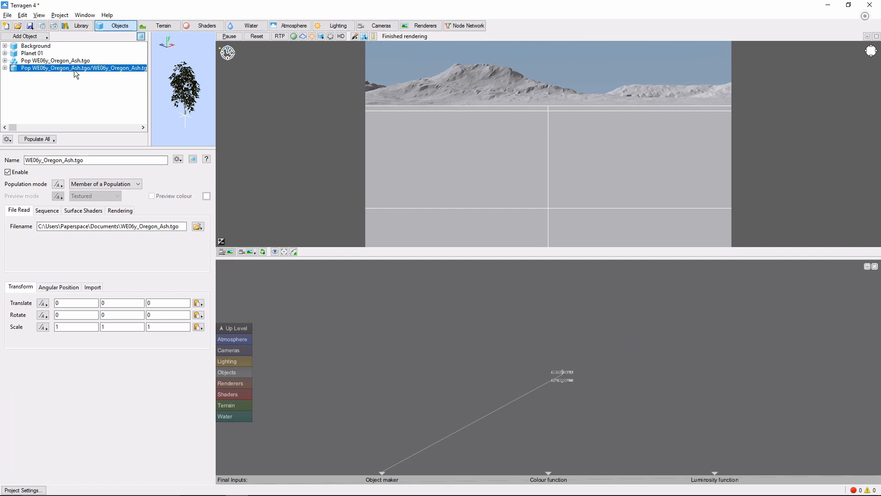
left_click(55, 61)
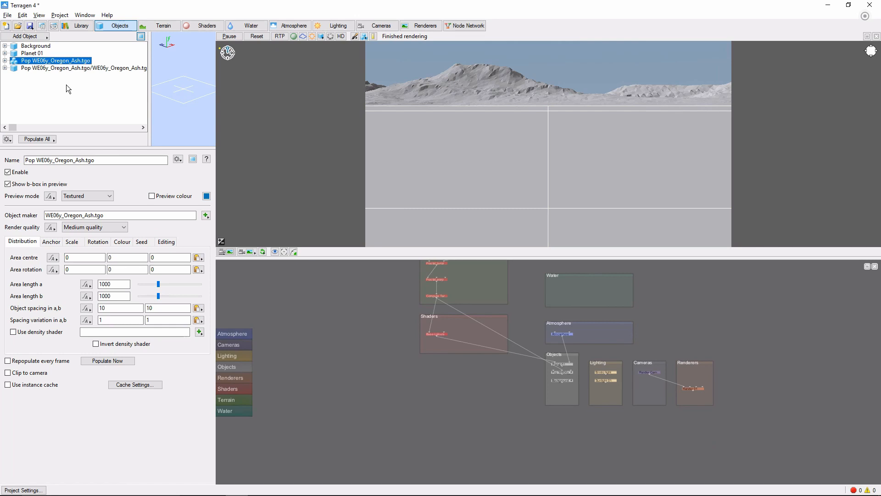
- Populate the Oregon Ash trees now so they render across the terrain in the preview
left_click(107, 360)
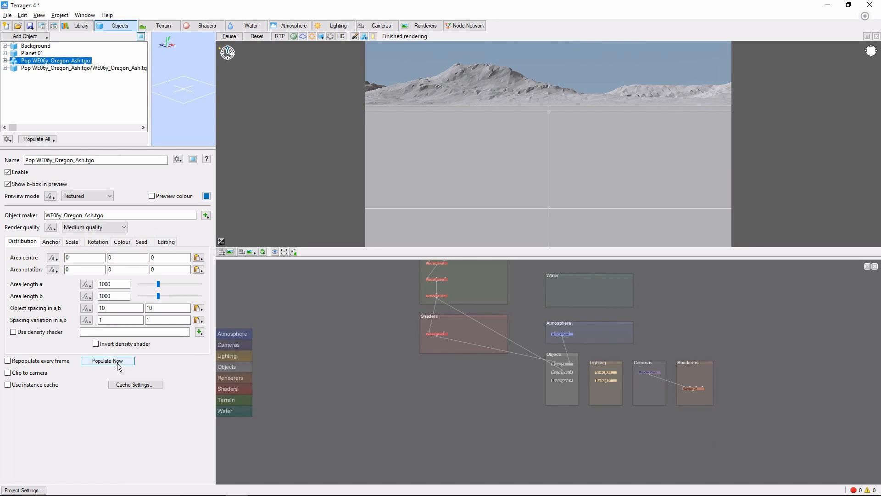
left_click(106, 359)
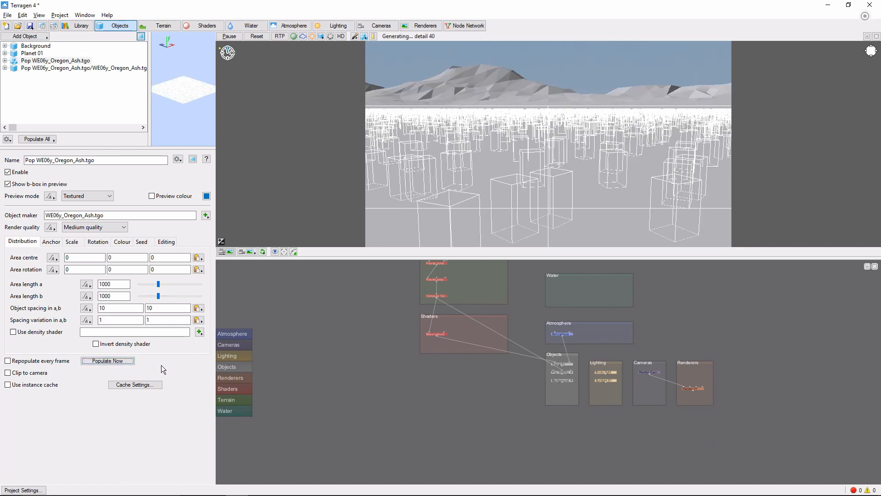
left_click(279, 35)
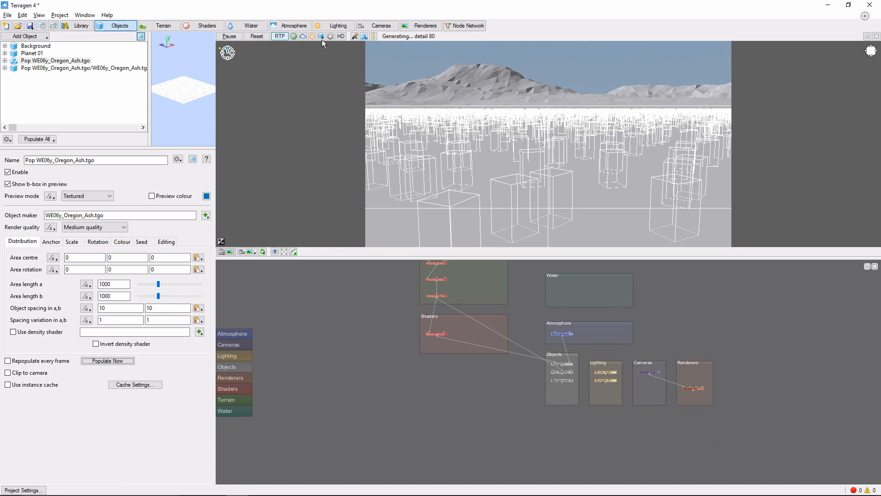
left_click(321, 36)
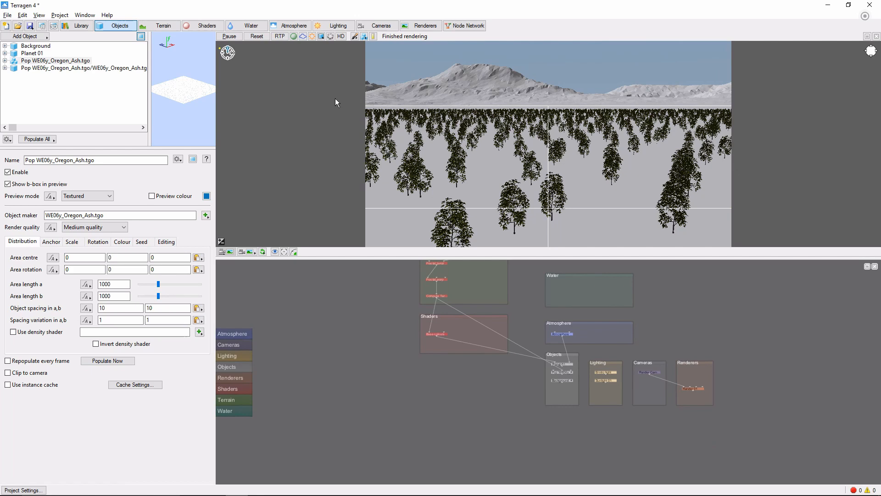
- Enable RTP ray-traced rendering in the preview to show the ash trees over shaded terrain
left_click(279, 35)
type("5")
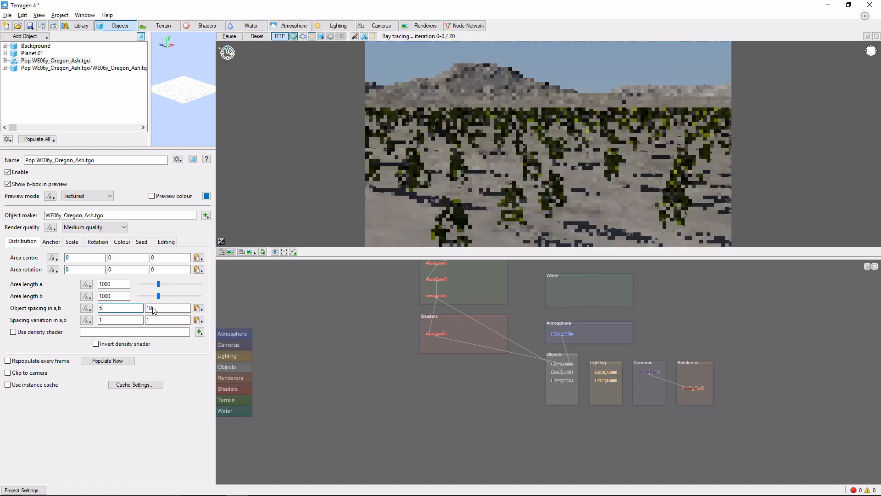
- Set object spacing to 5 in both a and b and repopulate for a denser forest
left_click(167, 307)
type("5")
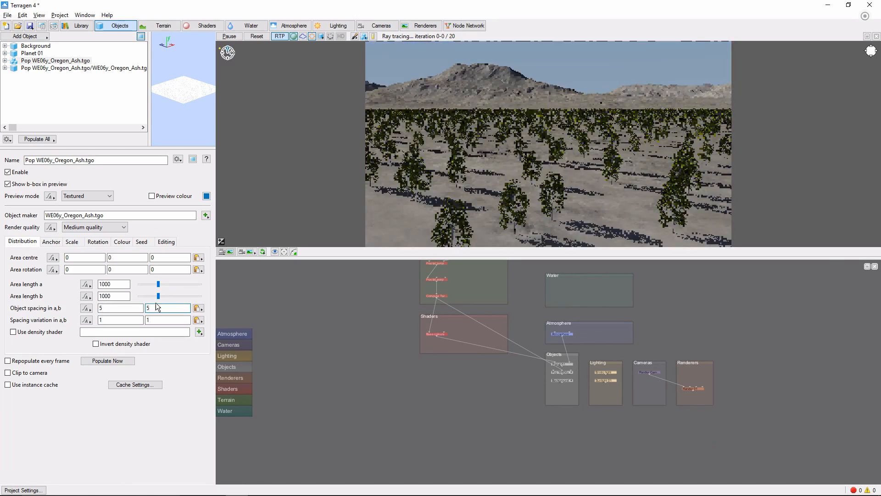
left_click(107, 360)
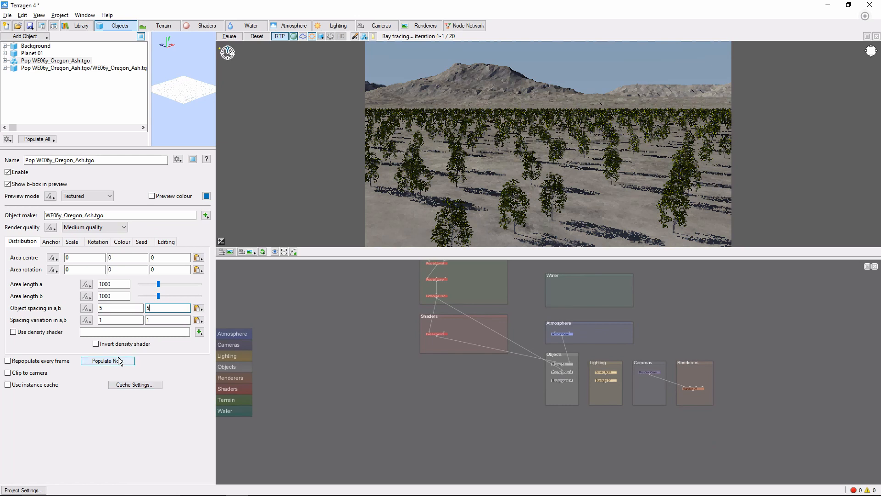
left_click(107, 360)
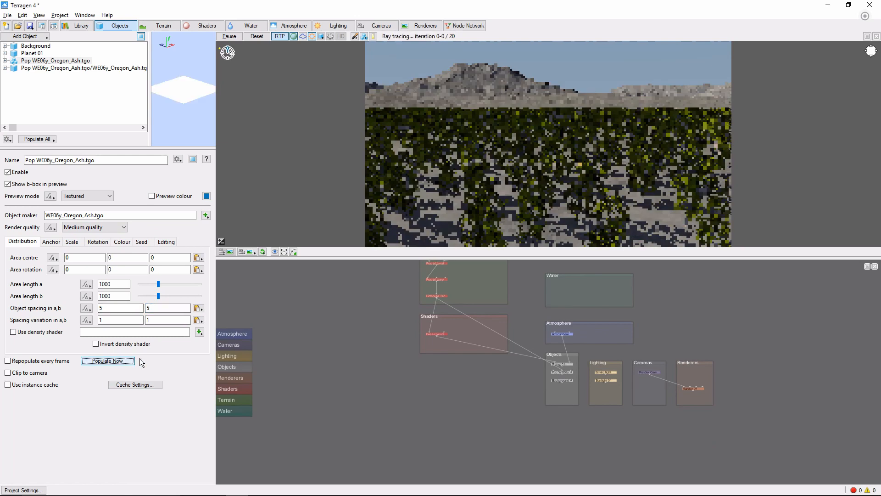
left_click(106, 360)
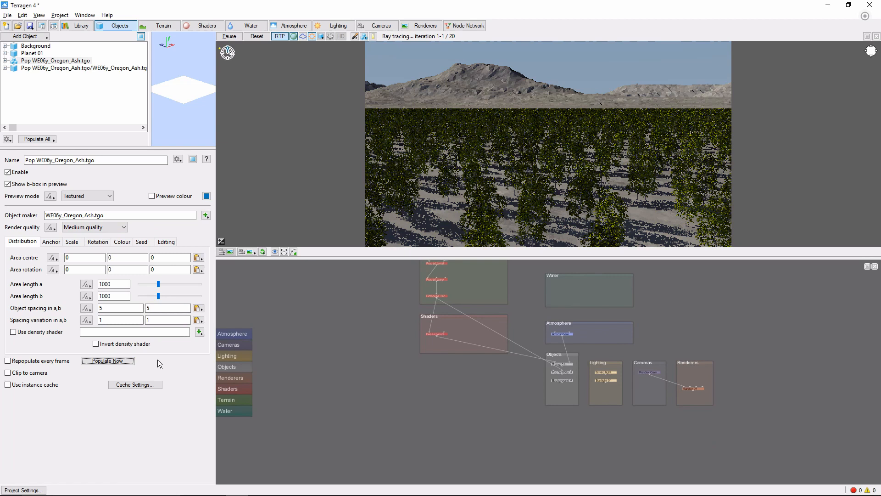